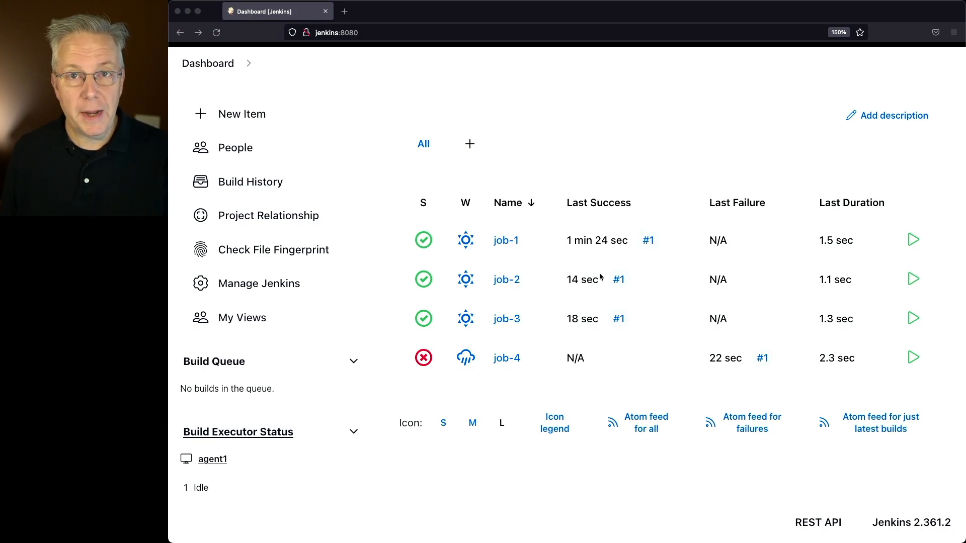
{"action": "mouse_move", "coordinate": [554, 233]}
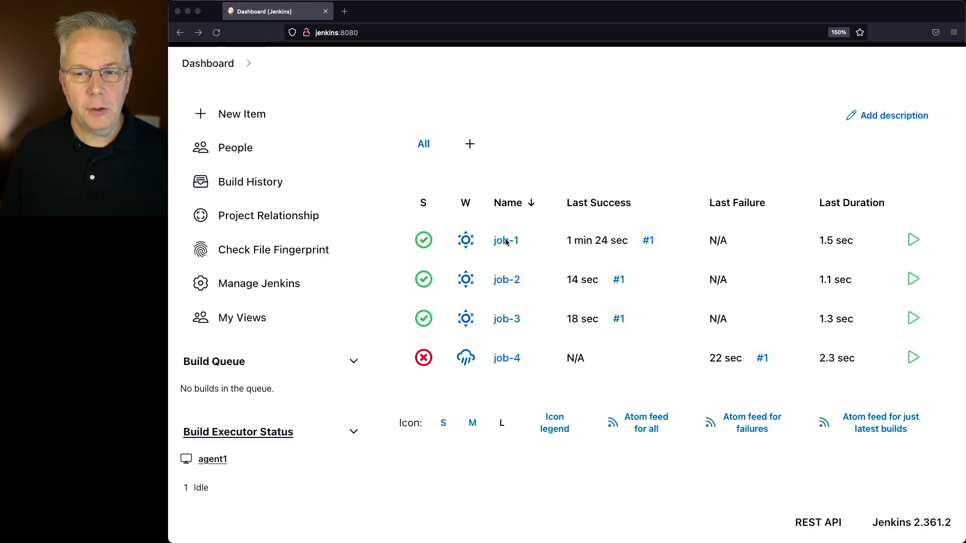
Bring job-1's pipeline script into view: Hello stage with echo and post success echo.
{"action": "left_click", "coordinate": [505, 241]}
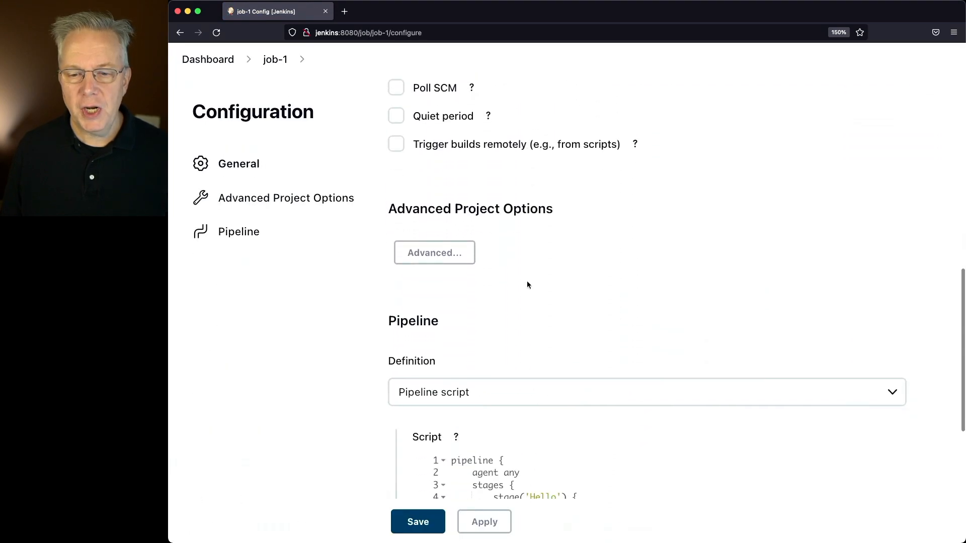
{"action": "scroll", "scroll_direction": "down", "scroll_amount": 3}
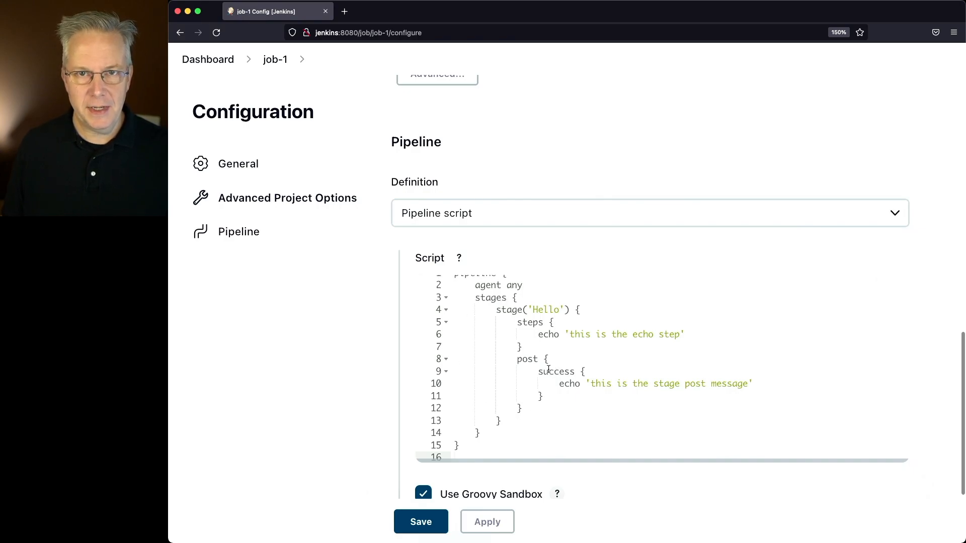
Review job-1 build #1's log, marking the stage post message and Post stage lines.
{"action": "left_click", "coordinate": [421, 521]}
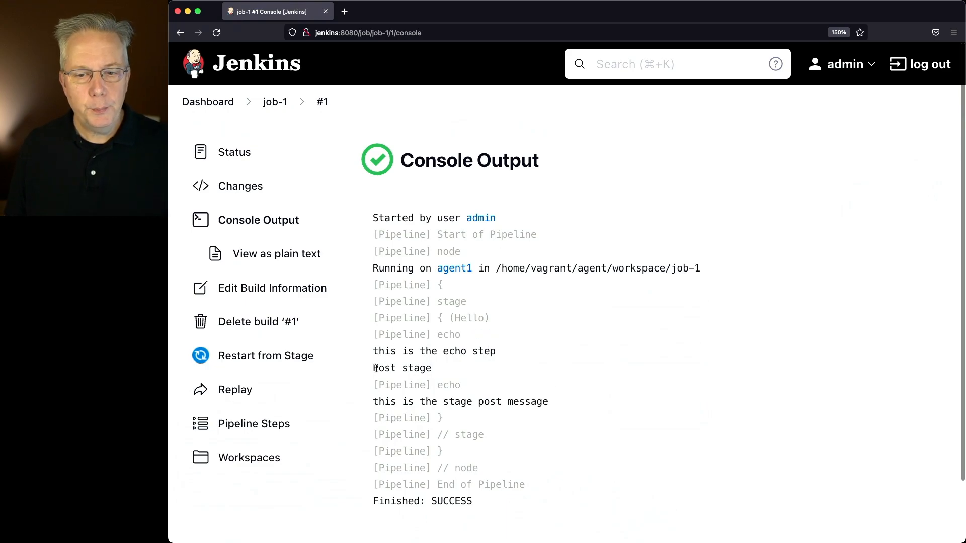
{"action": "double_click", "coordinate": [401, 368]}
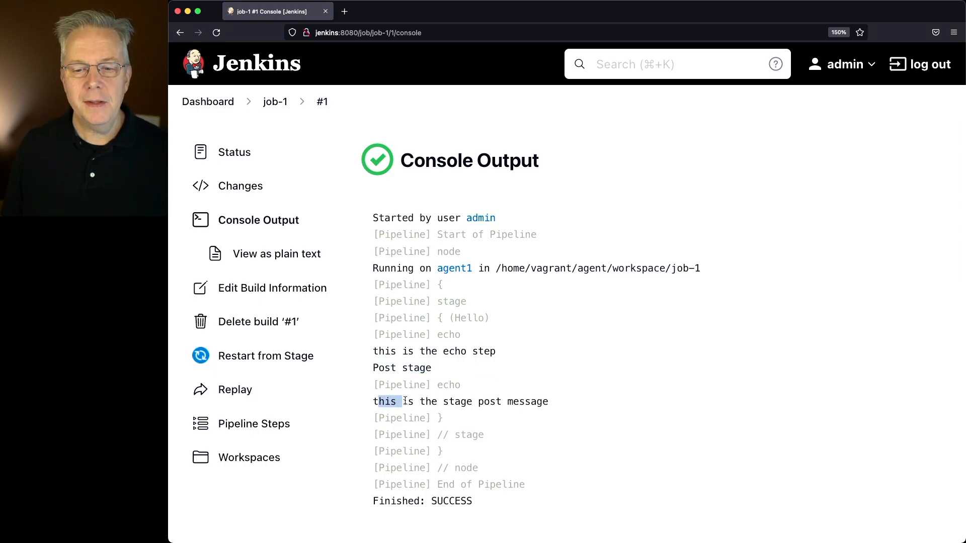
{"action": "left_click_drag", "start_coordinate": [372, 402], "coordinate": [549, 401]}
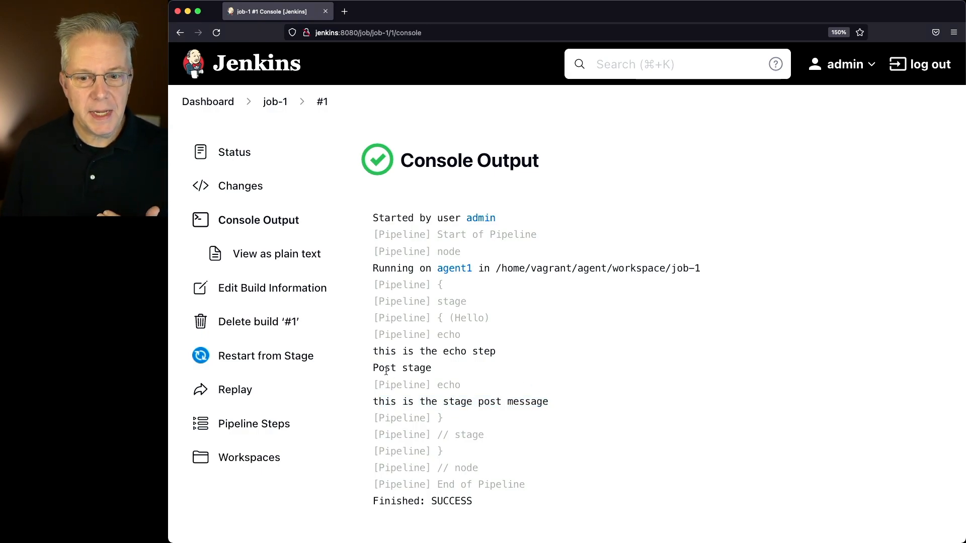
{"action": "double_click", "coordinate": [401, 368]}
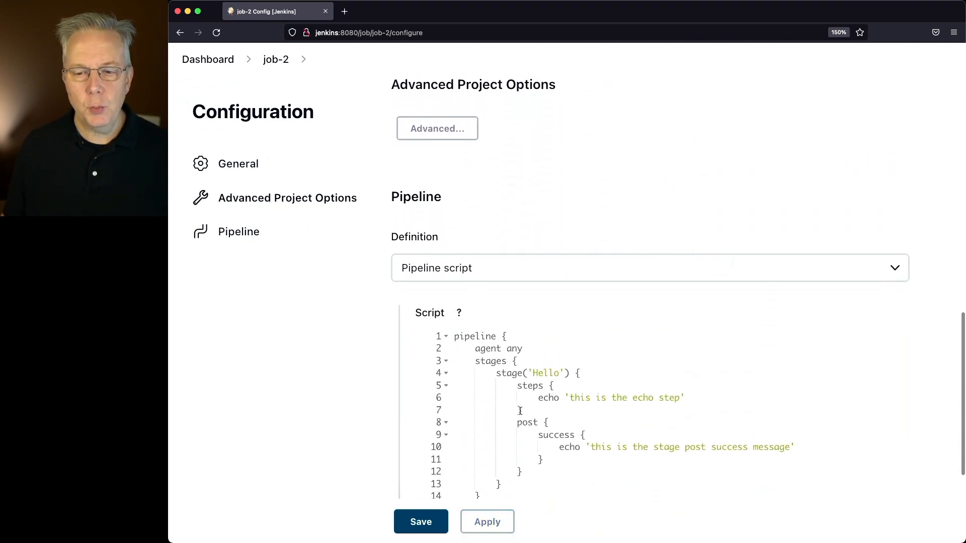
Scroll job-2's script past the stage post success echo to the pipeline-level post block.
{"action": "scroll", "scroll_direction": "down", "scroll_amount": 3}
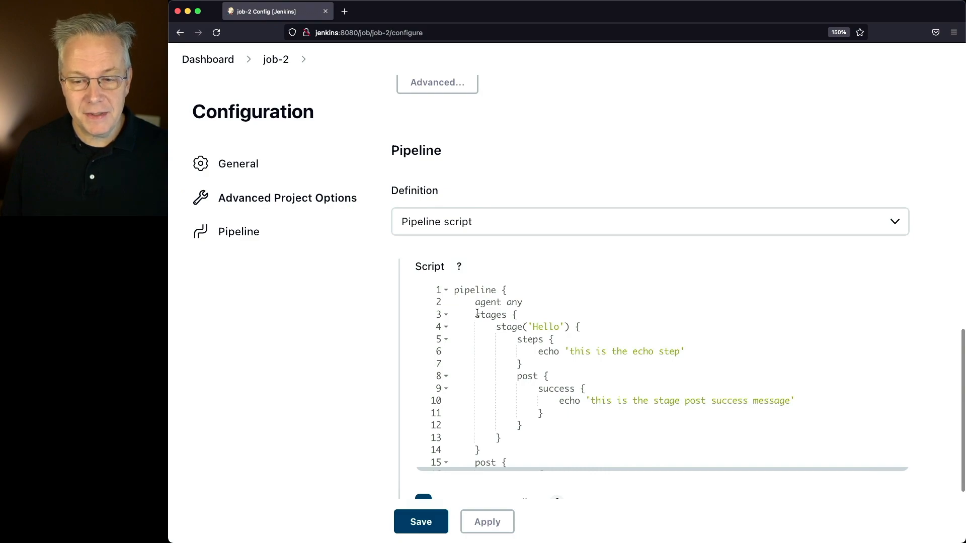
{"action": "scroll", "scroll_direction": "down", "scroll_amount": 3}
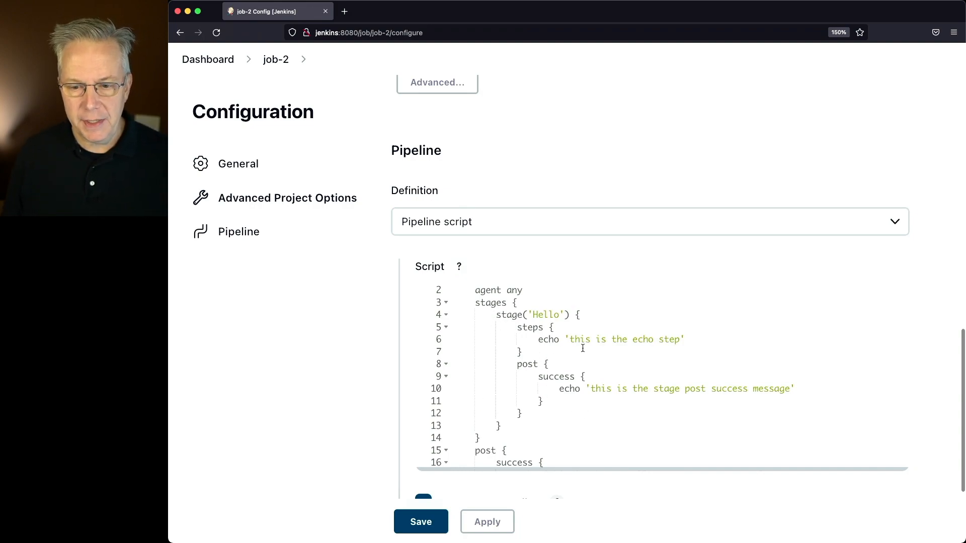
{"action": "scroll", "scroll_direction": "down", "scroll_amount": 3}
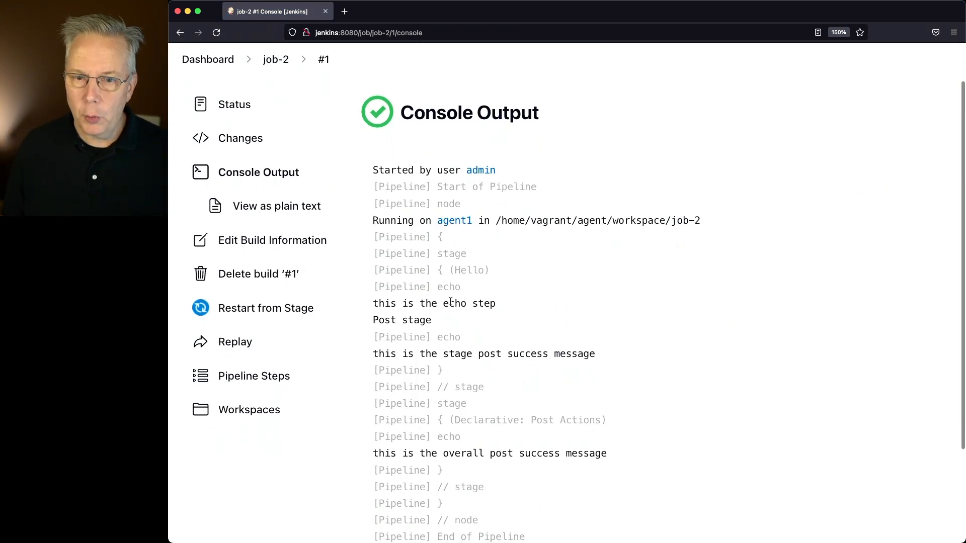
Mark the stage post success and overall post success messages in job-2's log.
{"action": "double_click", "coordinate": [401, 320]}
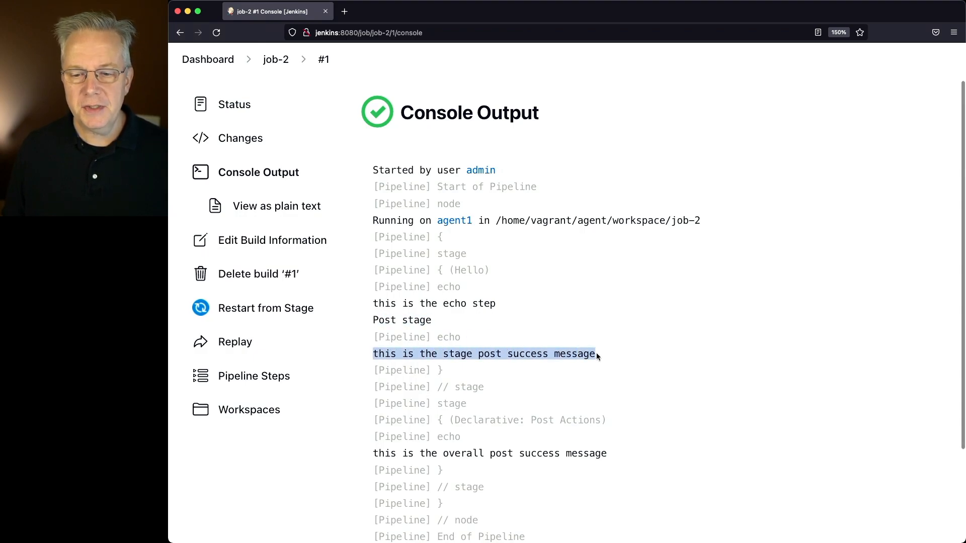
{"action": "scroll", "scroll_direction": "down", "scroll_amount": 3}
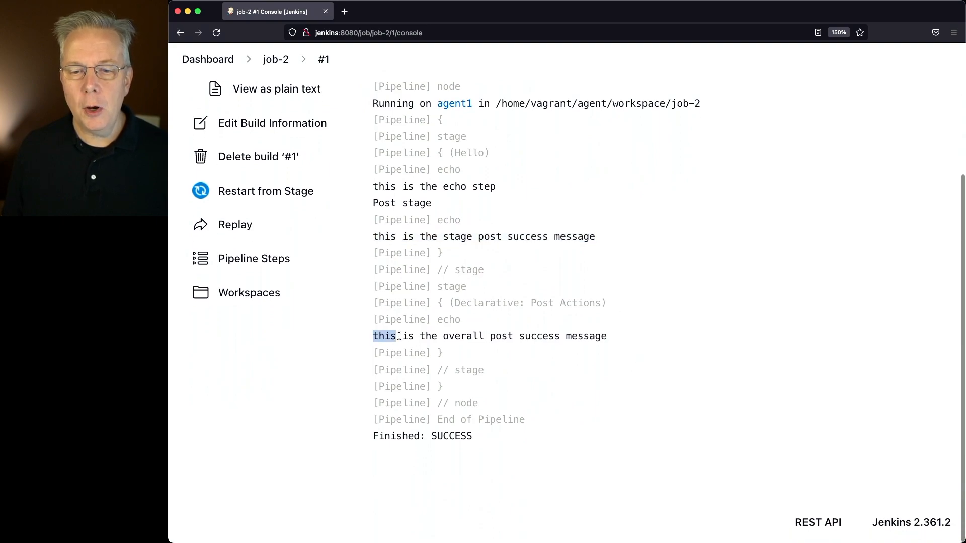
{"action": "left_click_drag", "start_coordinate": [383, 337], "coordinate": [606, 336]}
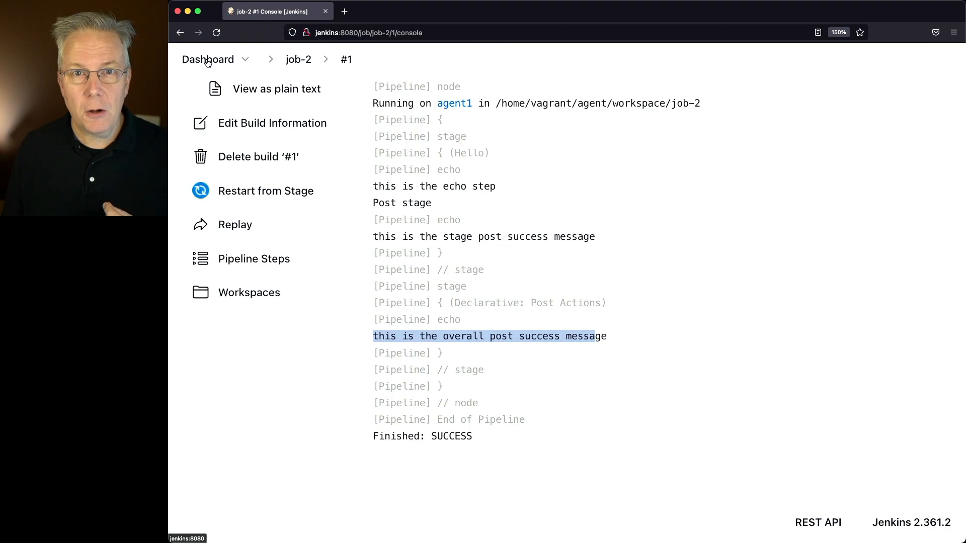
Show job-3's pipeline-level post block with success, failure and cleanup echoes.
{"action": "left_click", "coordinate": [208, 59]}
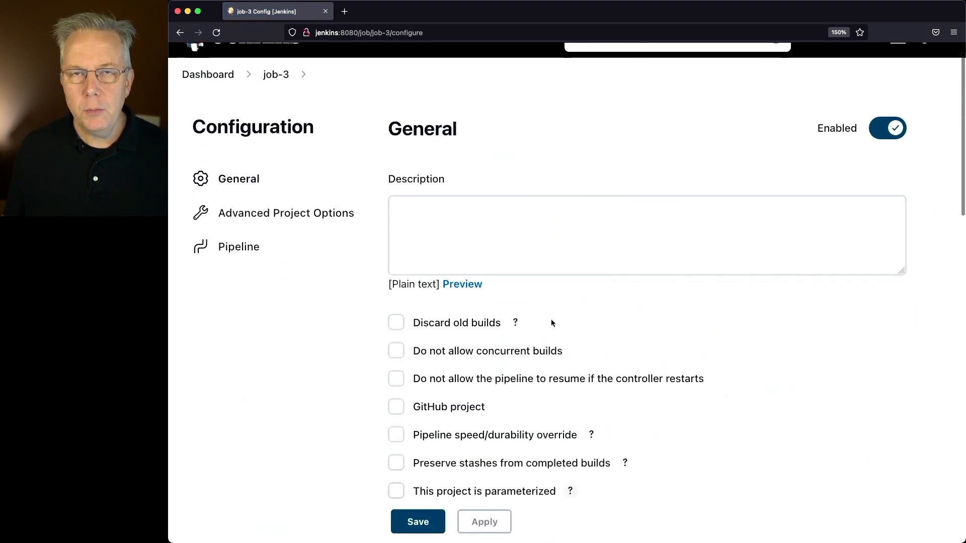
{"action": "scroll", "scroll_direction": "down", "scroll_amount": 3}
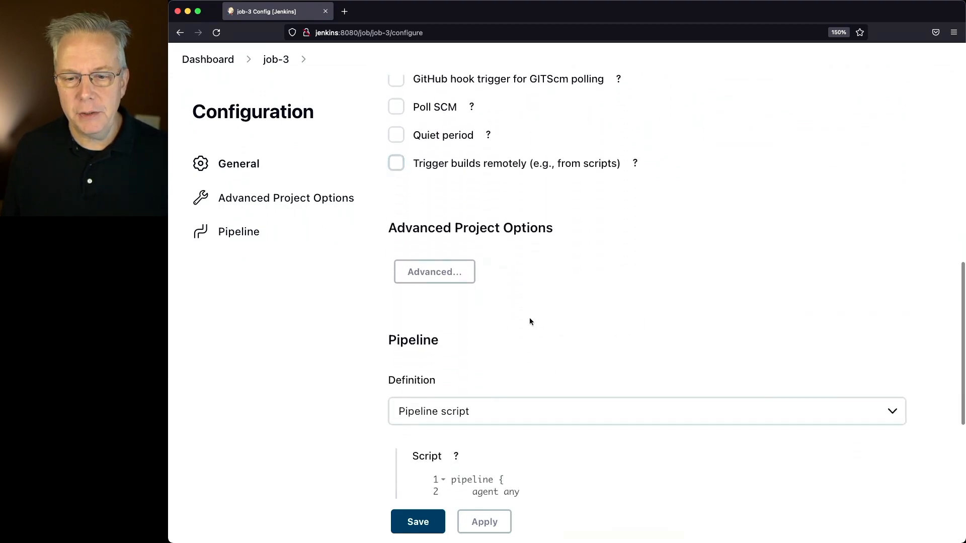
{"action": "scroll", "scroll_direction": "down", "scroll_amount": 3}
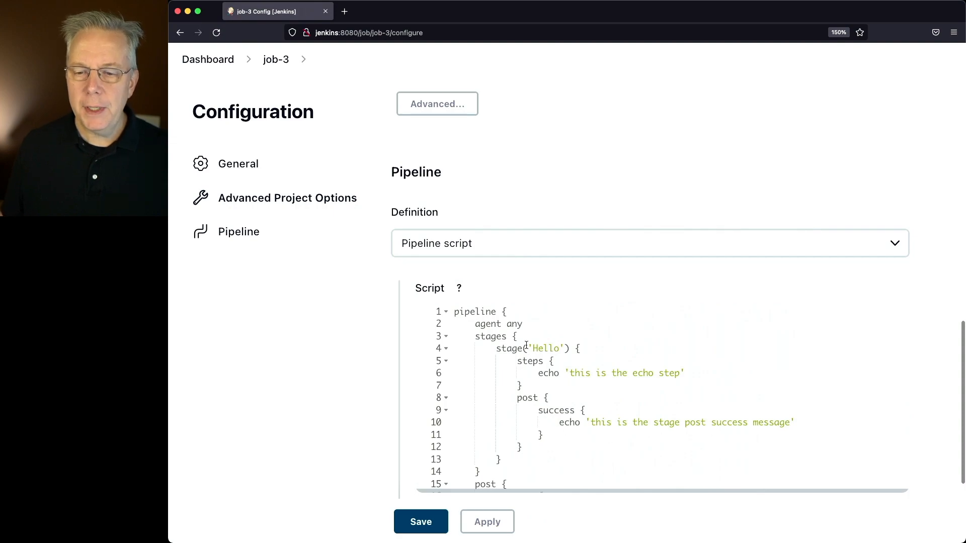
{"action": "scroll", "scroll_direction": "down", "scroll_amount": 3}
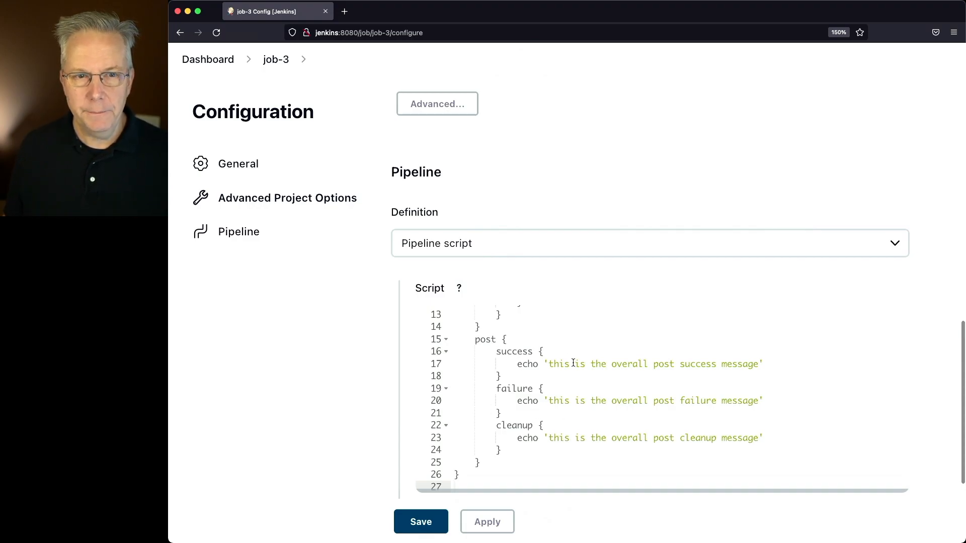
Review job-3 build #1's log: overall post success, cleanup messages and Finished: SUCCESS.
{"action": "left_click", "coordinate": [421, 522]}
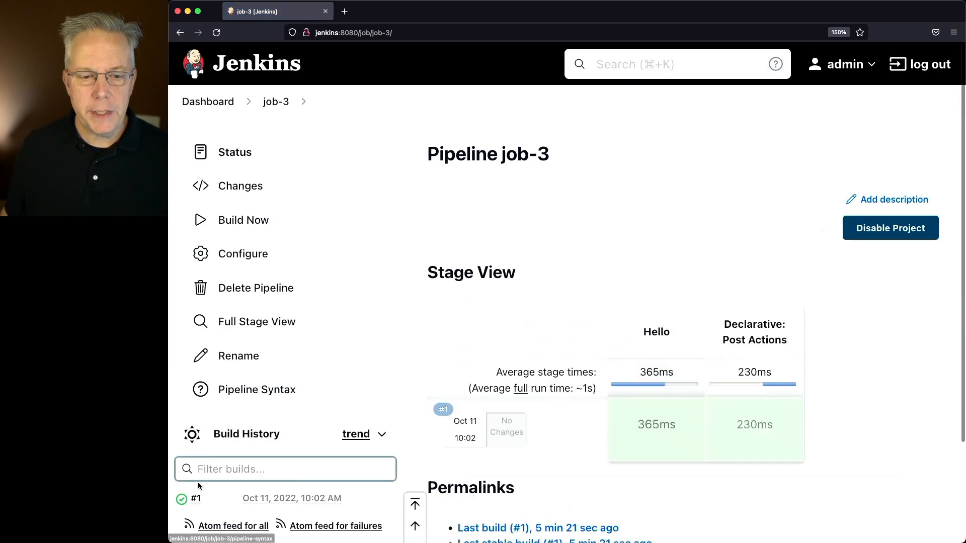
{"action": "left_click", "coordinate": [196, 499]}
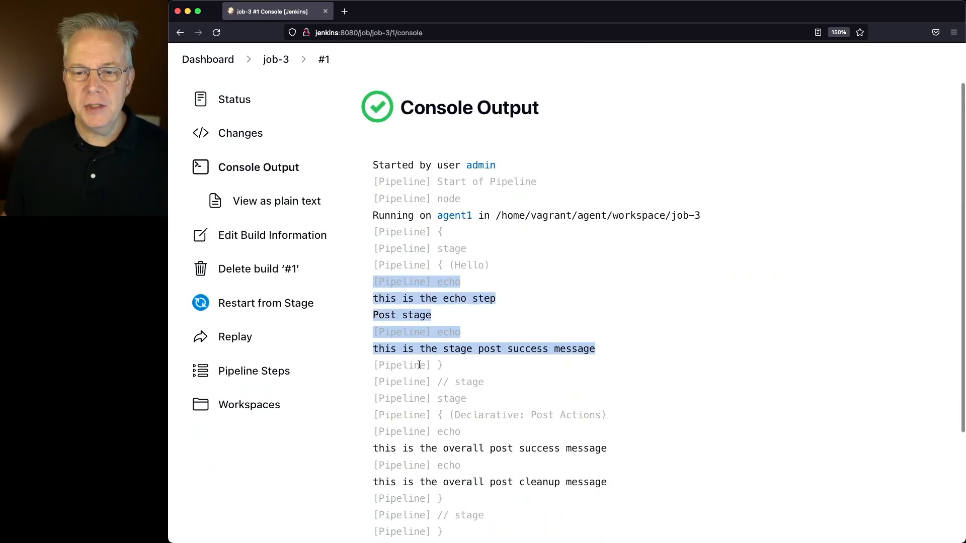
{"action": "scroll", "scroll_direction": "down", "scroll_amount": 3}
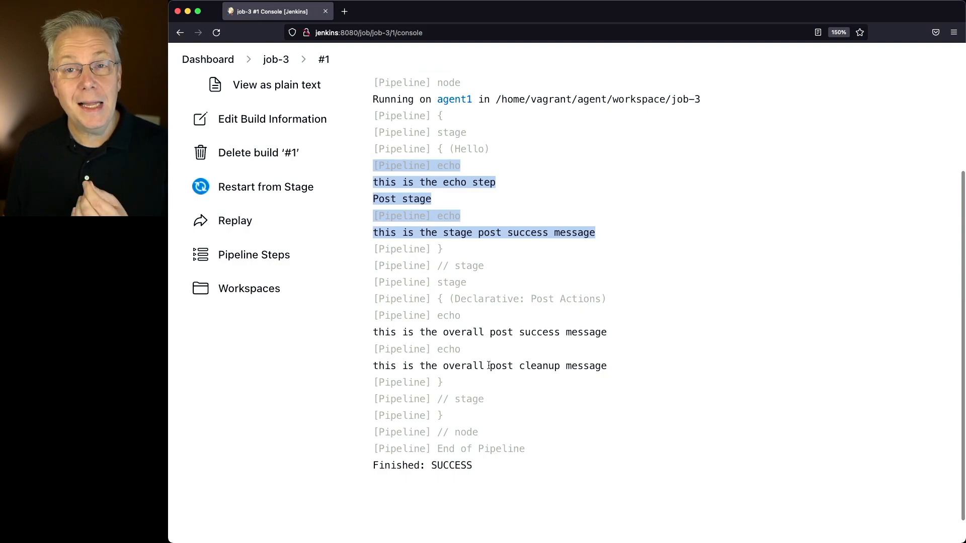
{"action": "mouse_move", "coordinate": [478, 363]}
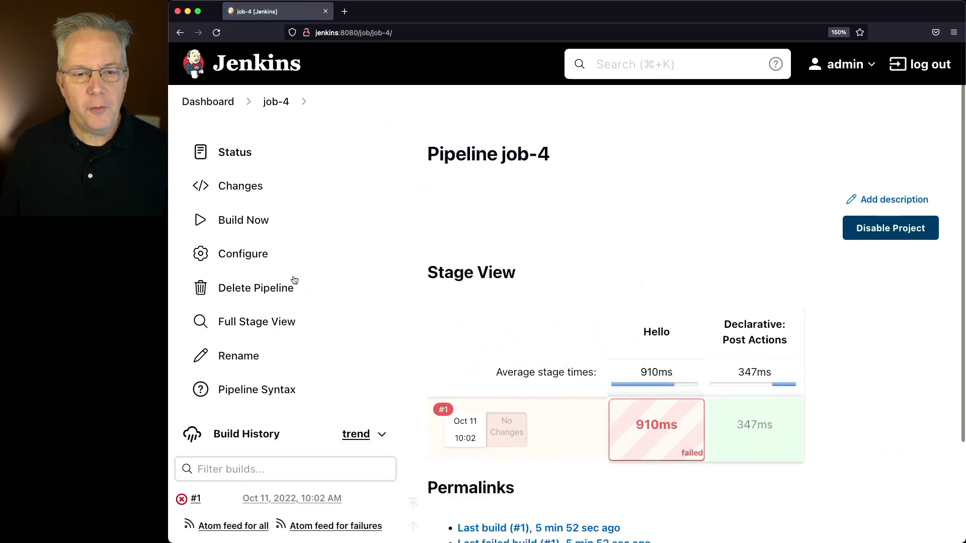
Show job-4's Hello stage running sh 'false' and point out its stage post success echo.
{"action": "left_click", "coordinate": [243, 254]}
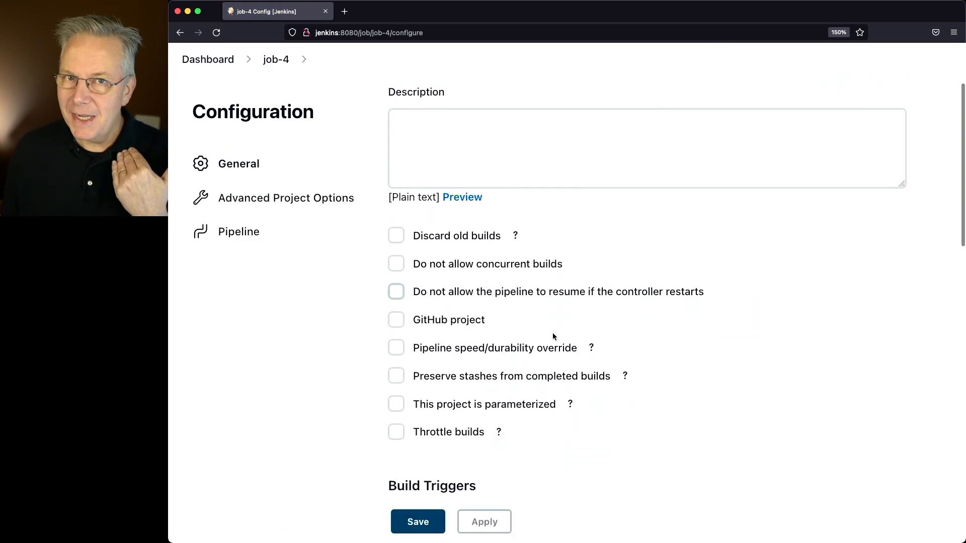
{"action": "scroll", "scroll_direction": "down", "scroll_amount": 3}
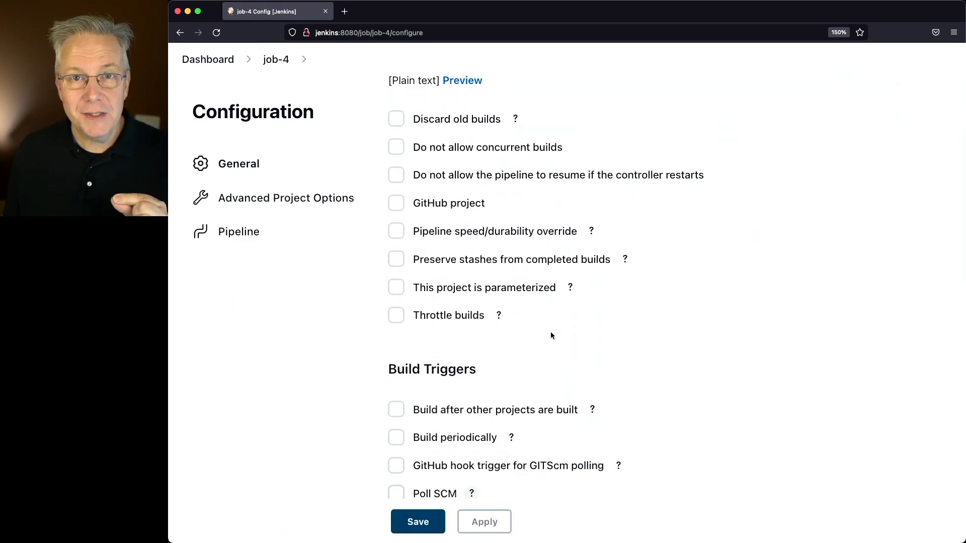
{"action": "scroll", "scroll_direction": "down", "scroll_amount": 3}
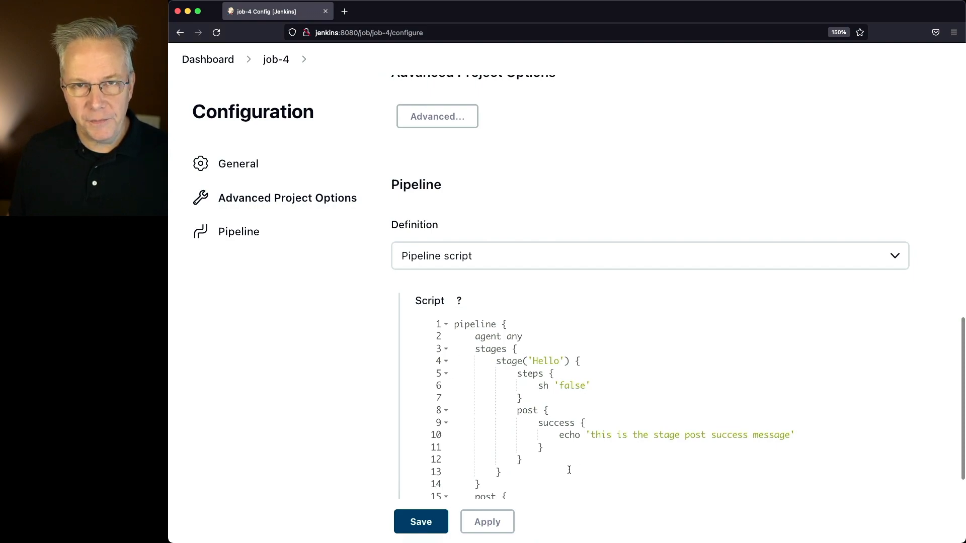
{"action": "left_click", "coordinate": [622, 435]}
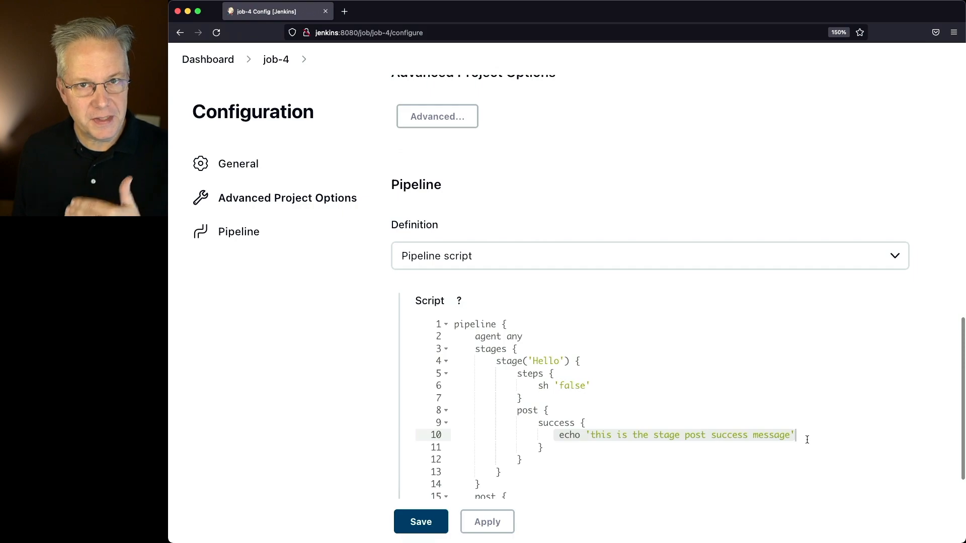
{"action": "scroll", "scroll_direction": "down", "scroll_amount": 3}
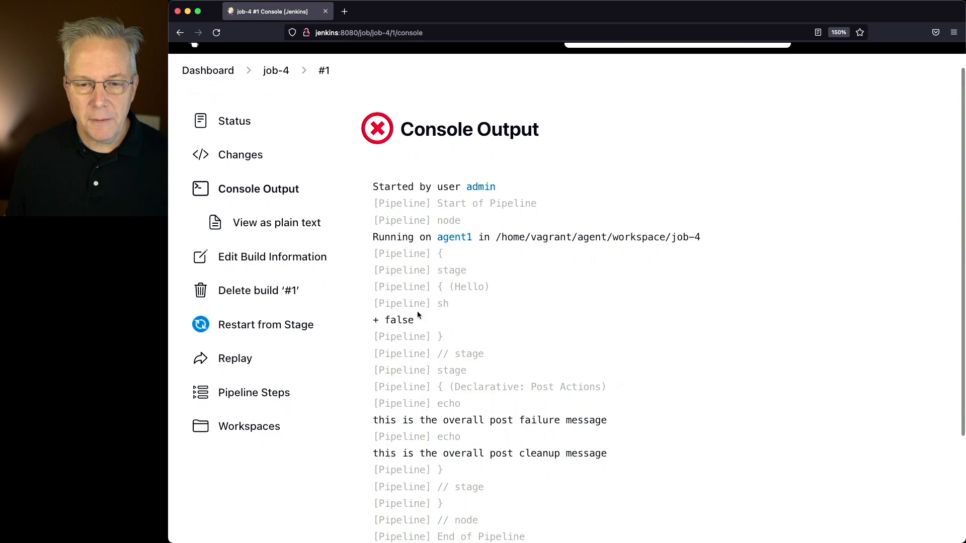
Mark the failing + false command and scroll to post failure, cleanup and Finished: FAILURE.
{"action": "double_click", "coordinate": [393, 319]}
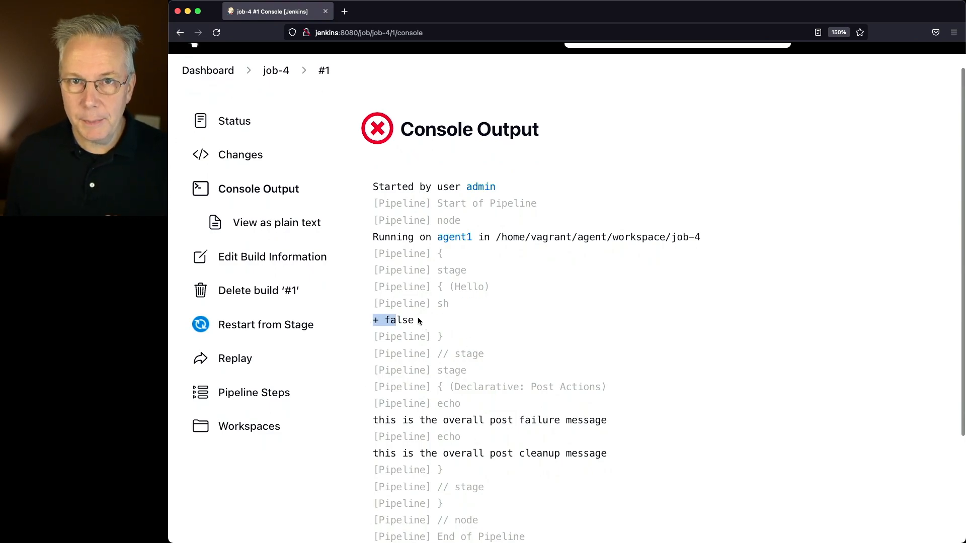
{"action": "scroll", "scroll_direction": "down", "scroll_amount": 3}
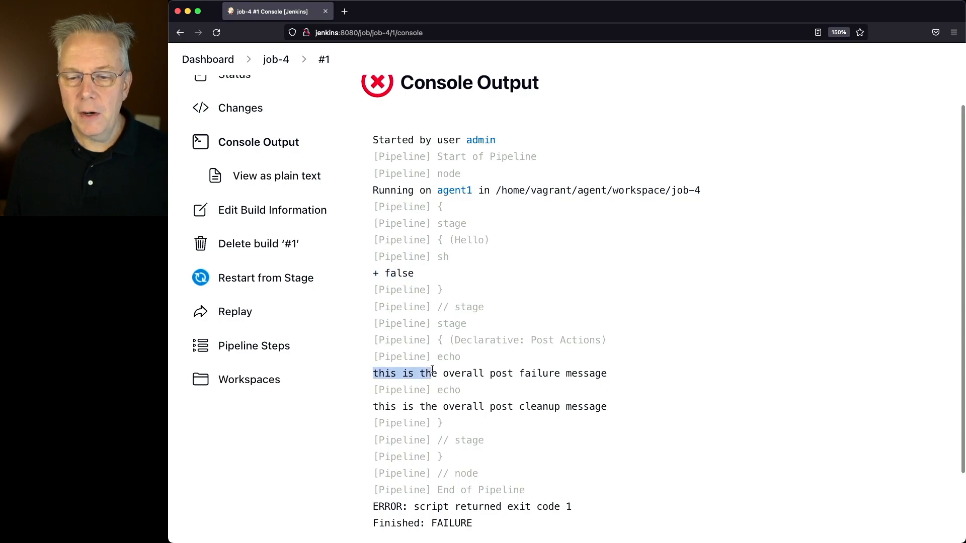